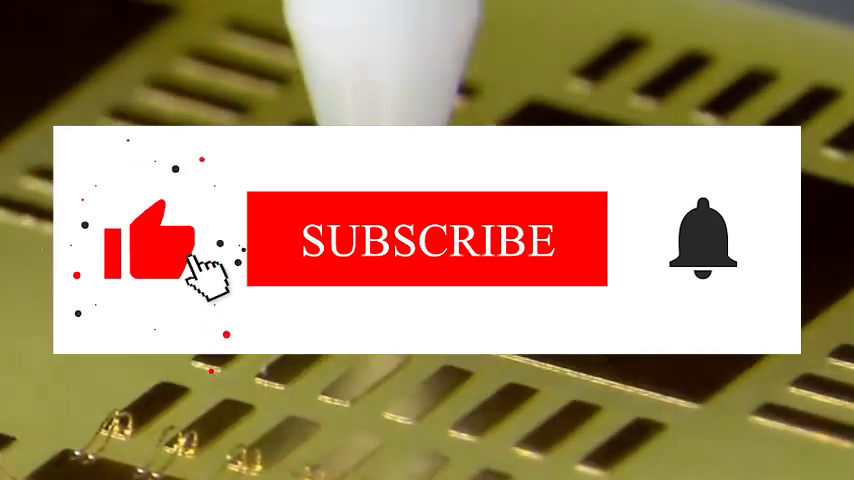
left_click(428, 240)
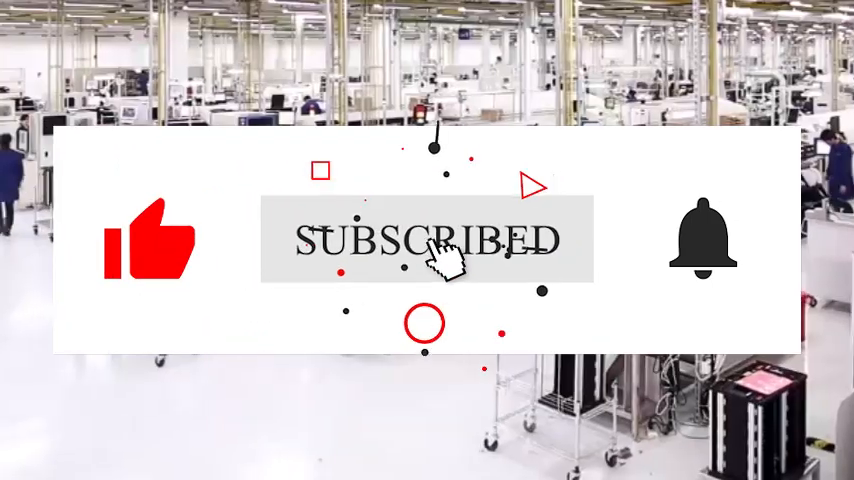